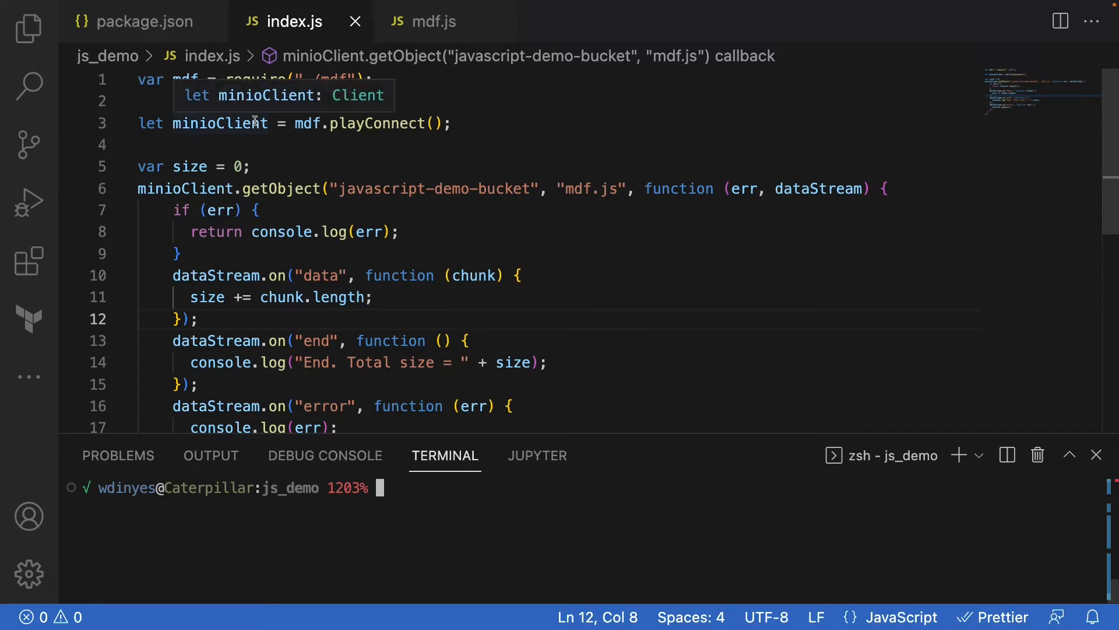
mouse_move(585, 277)
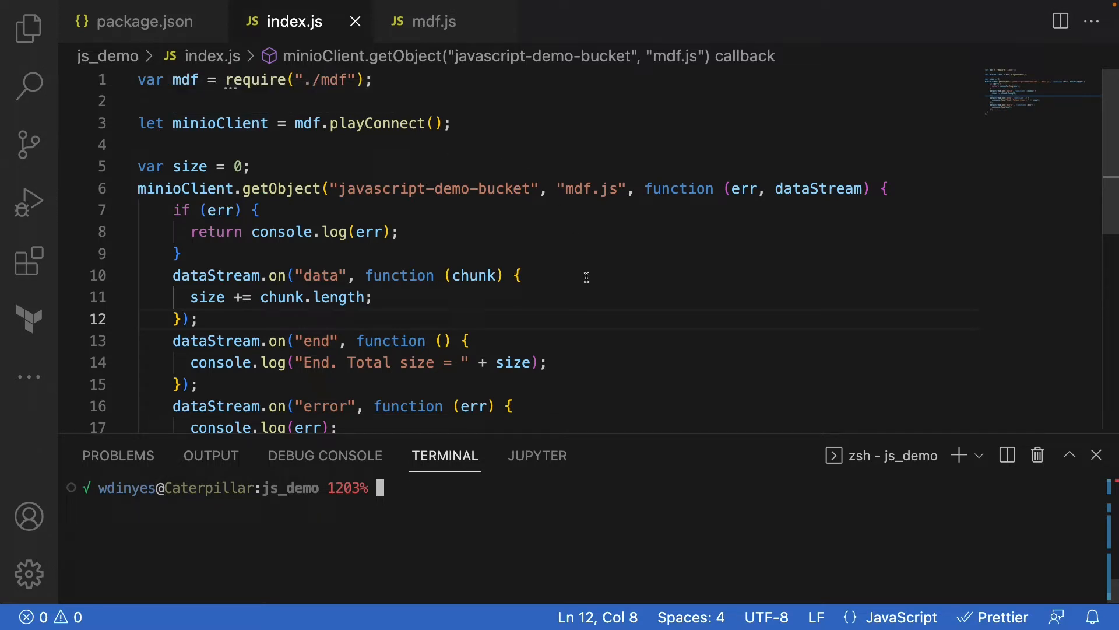
- Run node index.js in the terminal, printing 'End. Total size = 510'
scroll("down", 3)
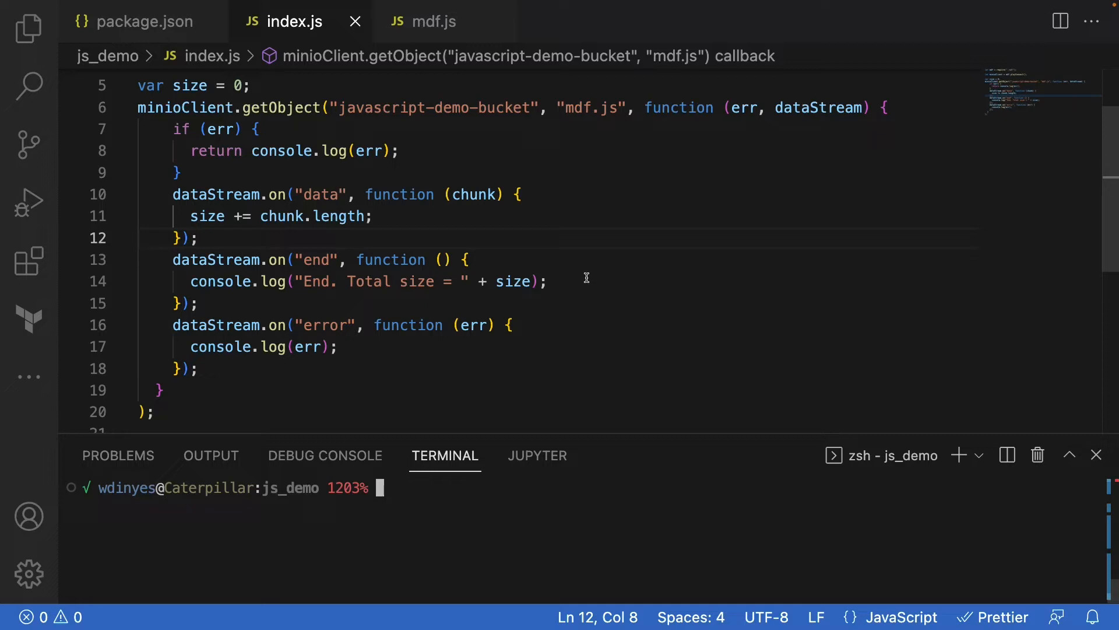
mouse_move(460, 125)
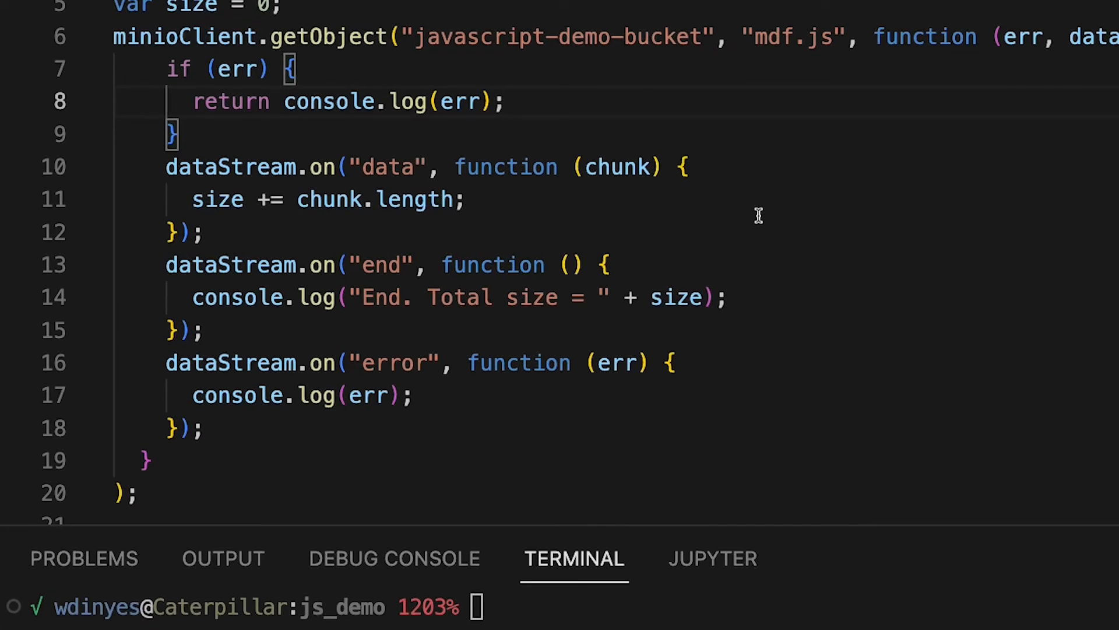
mouse_move(719, 217)
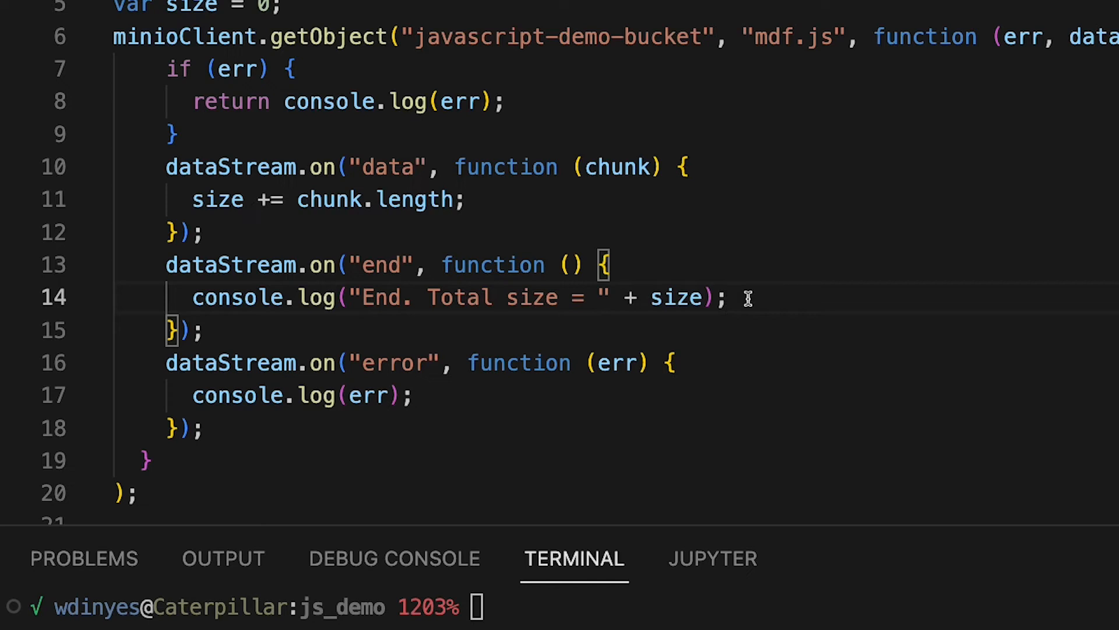
mouse_move(455, 386)
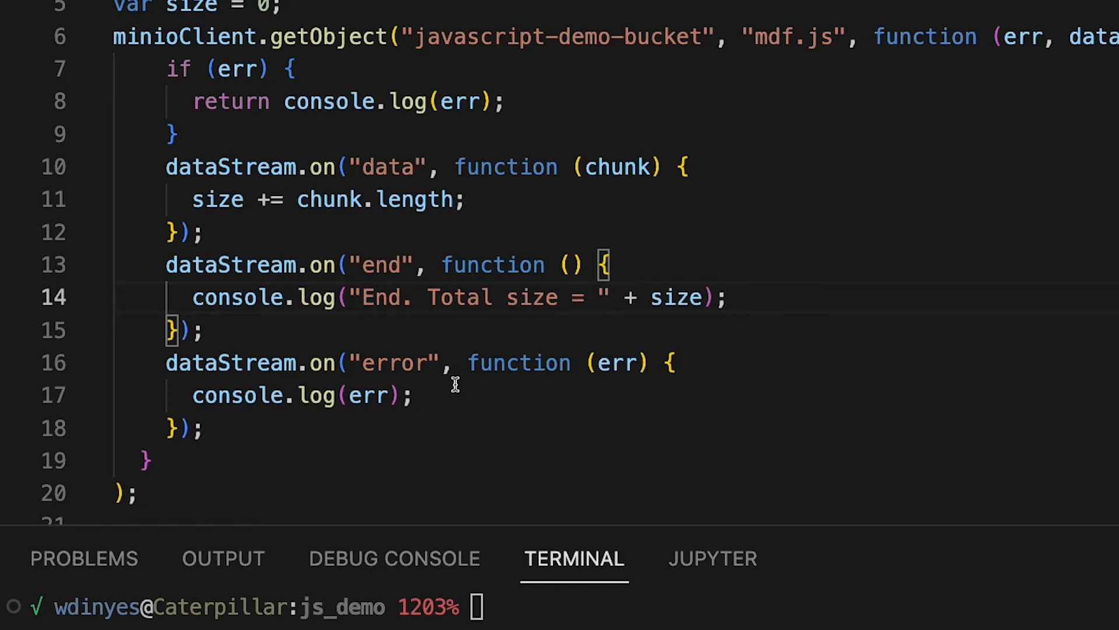
mouse_move(461, 397)
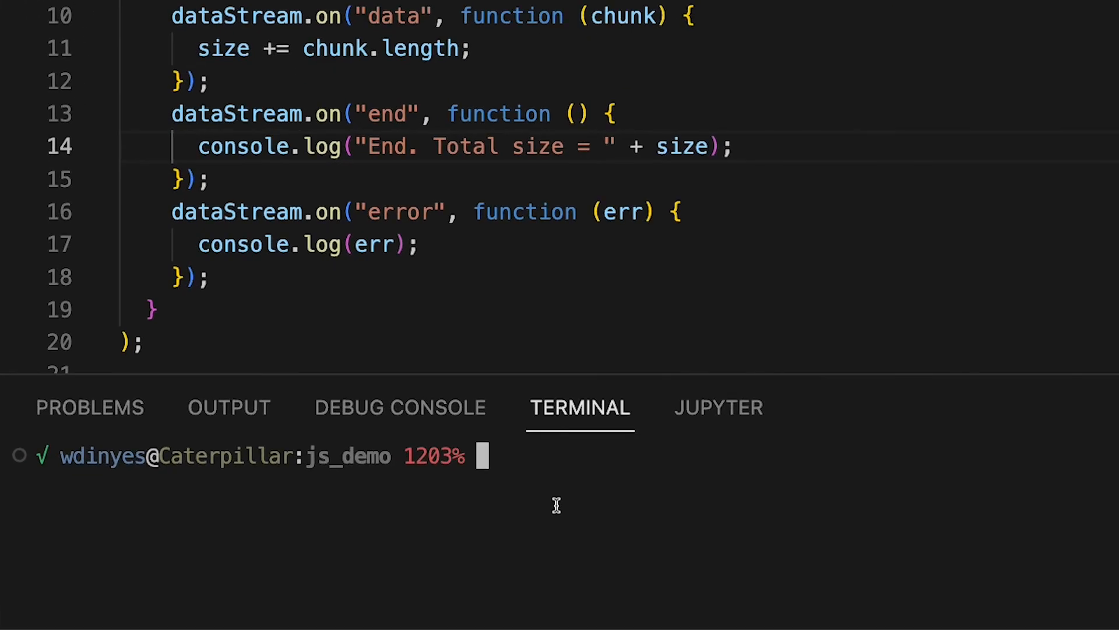
type("node")
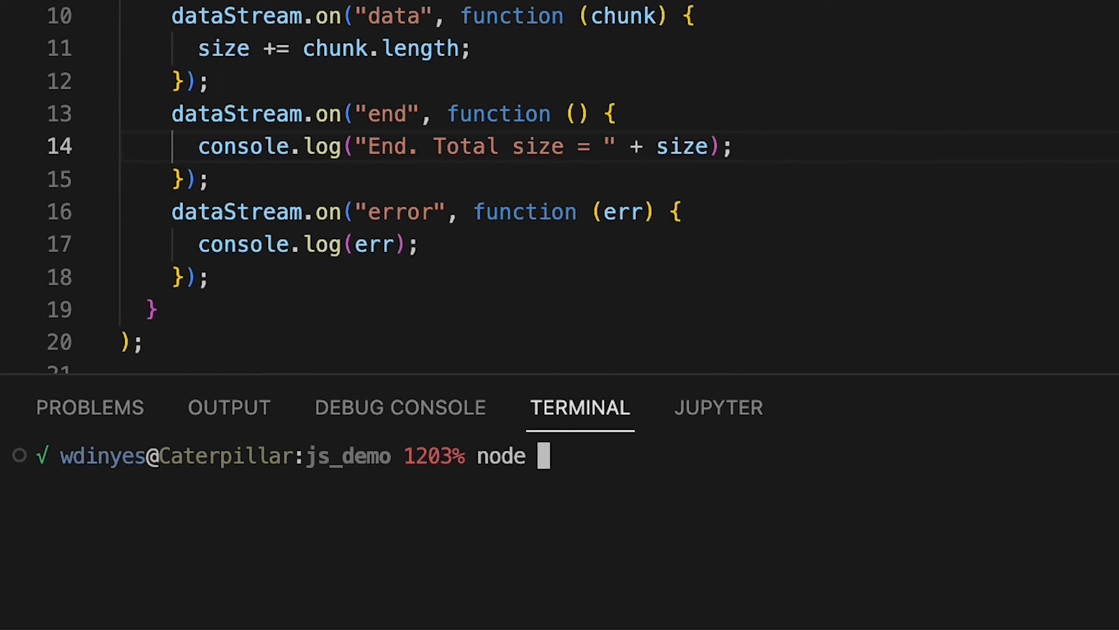
type("index.js")
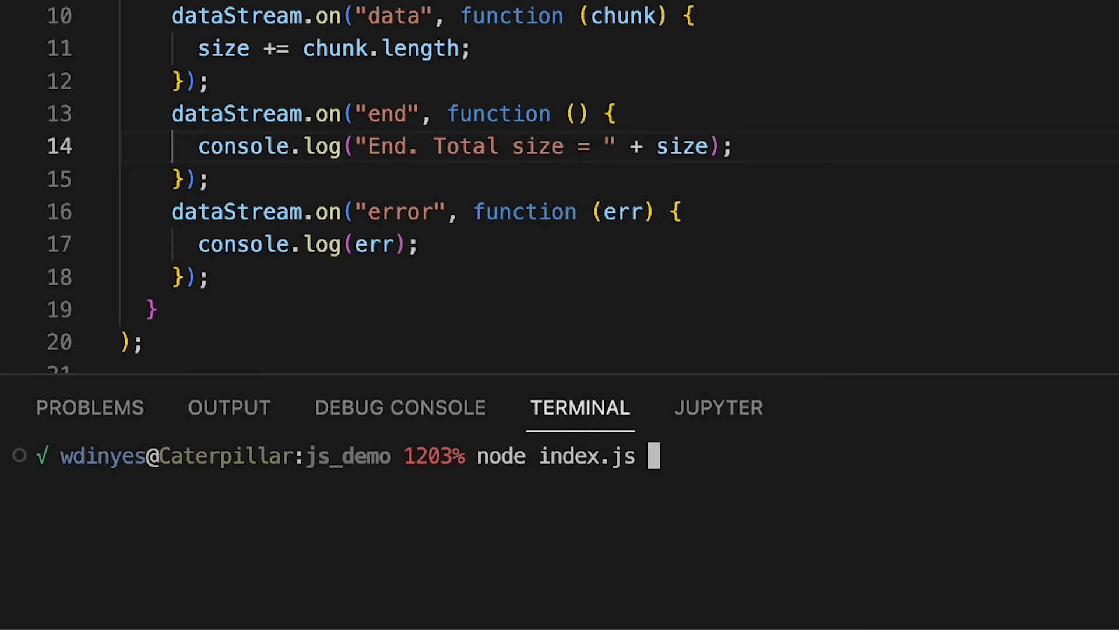
key("Return")
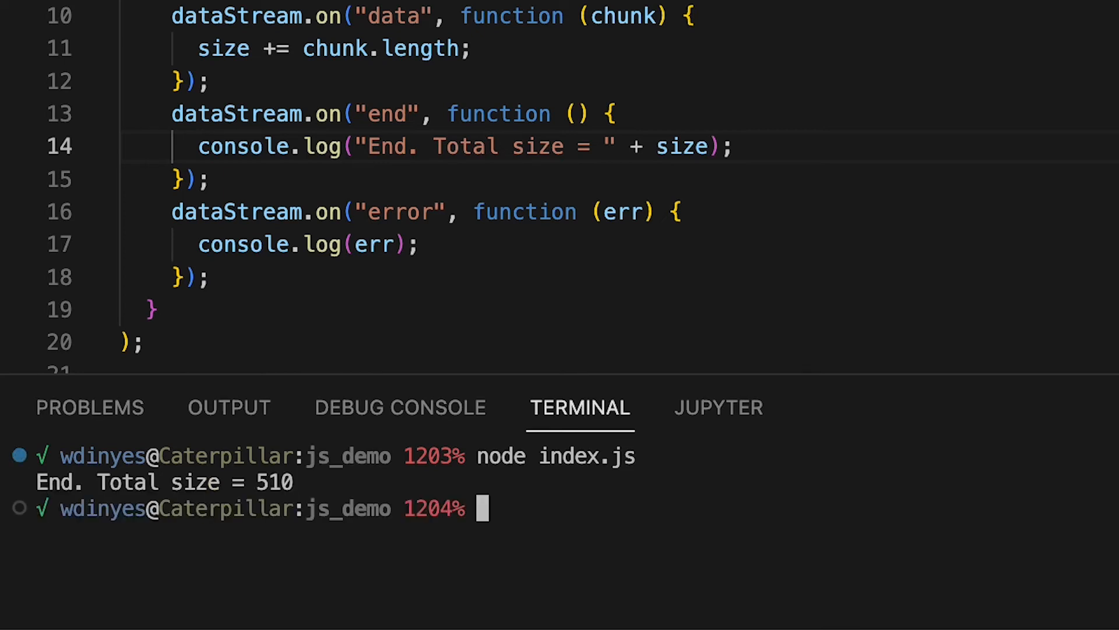